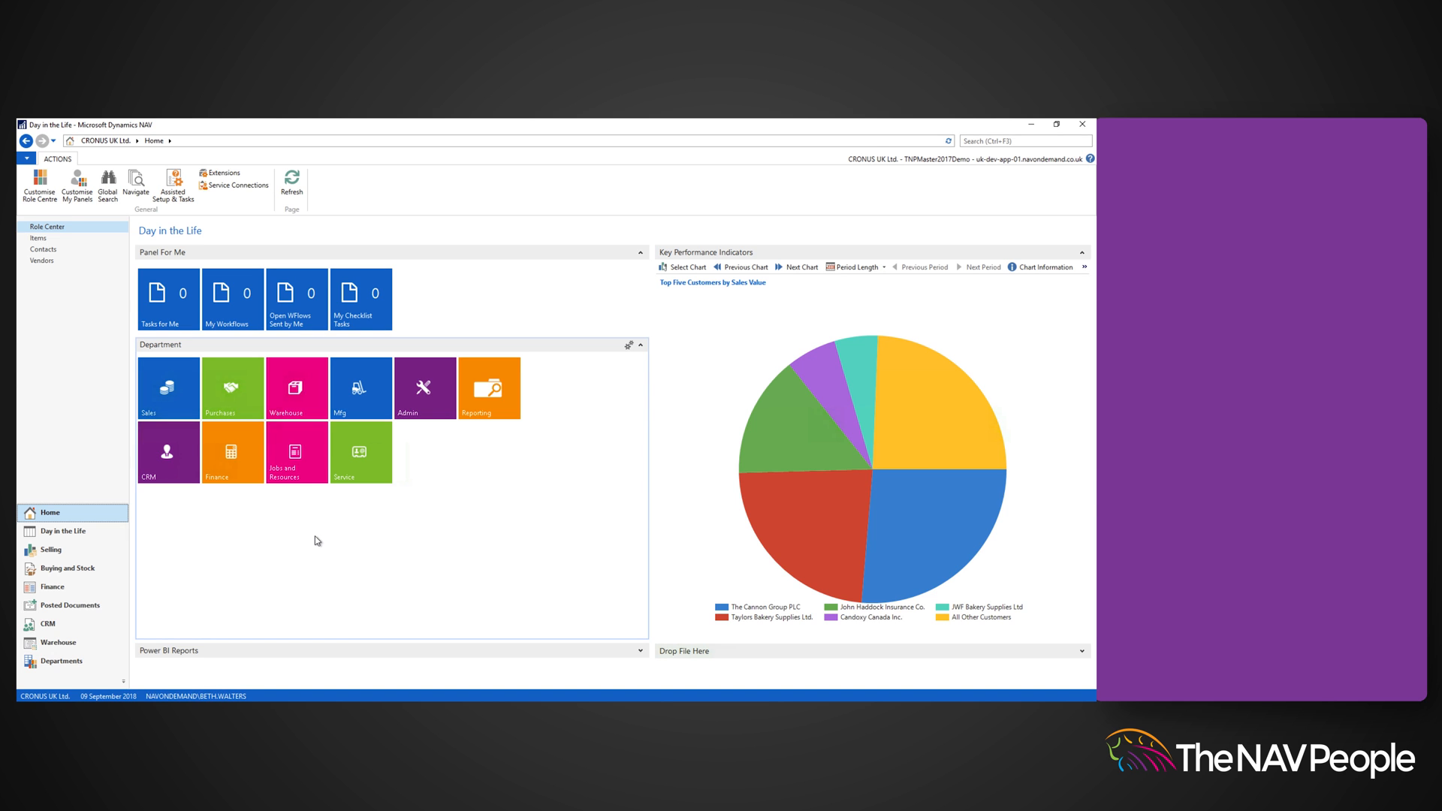
pyautogui.moveTo(99, 551)
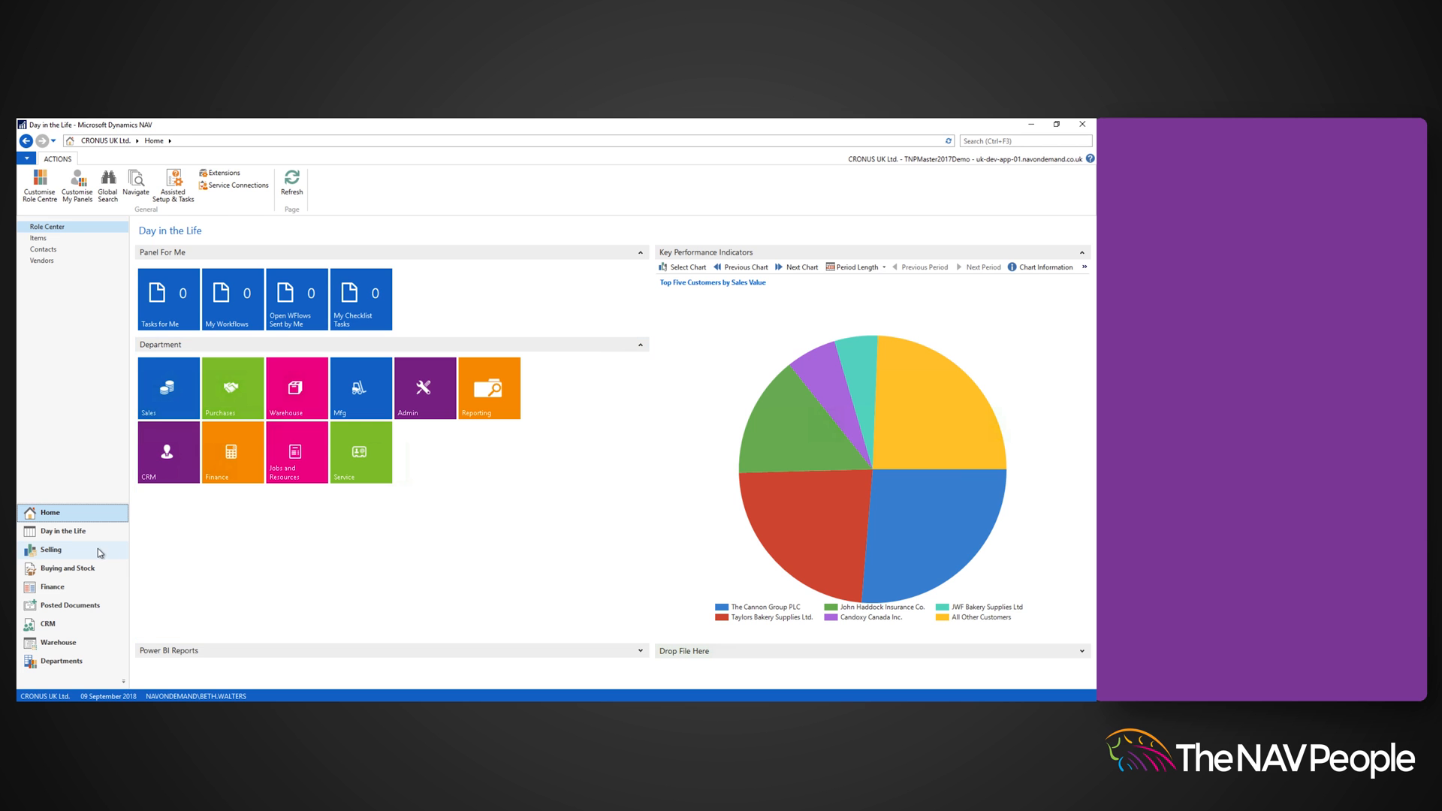
# Show the Sales Invoices list under the Selling area, listing three existing invoices.
pyautogui.click(51, 550)
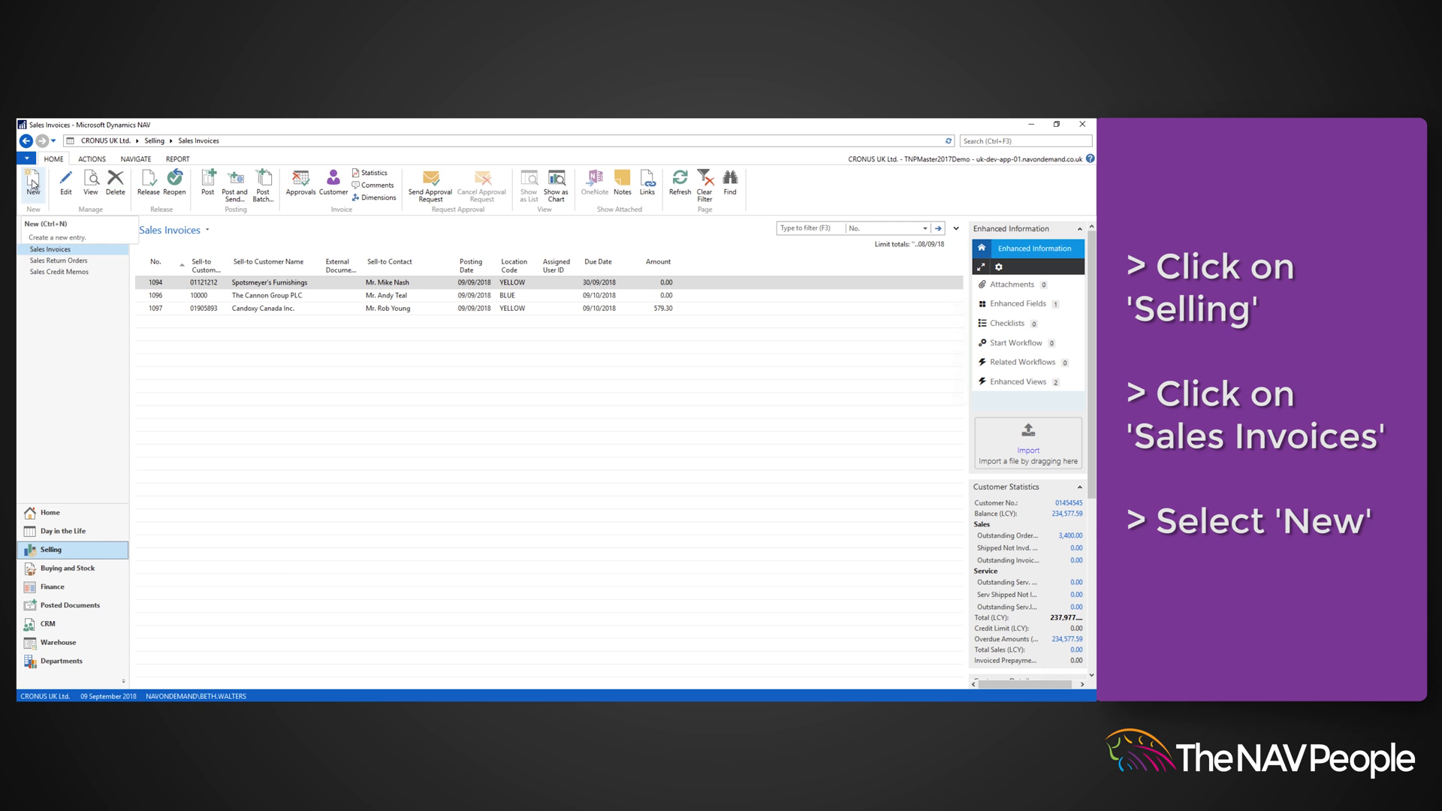
# Create sales invoice 1098 with The Cannon Group PLC chosen as customer from the lookup.
pyautogui.click(31, 182)
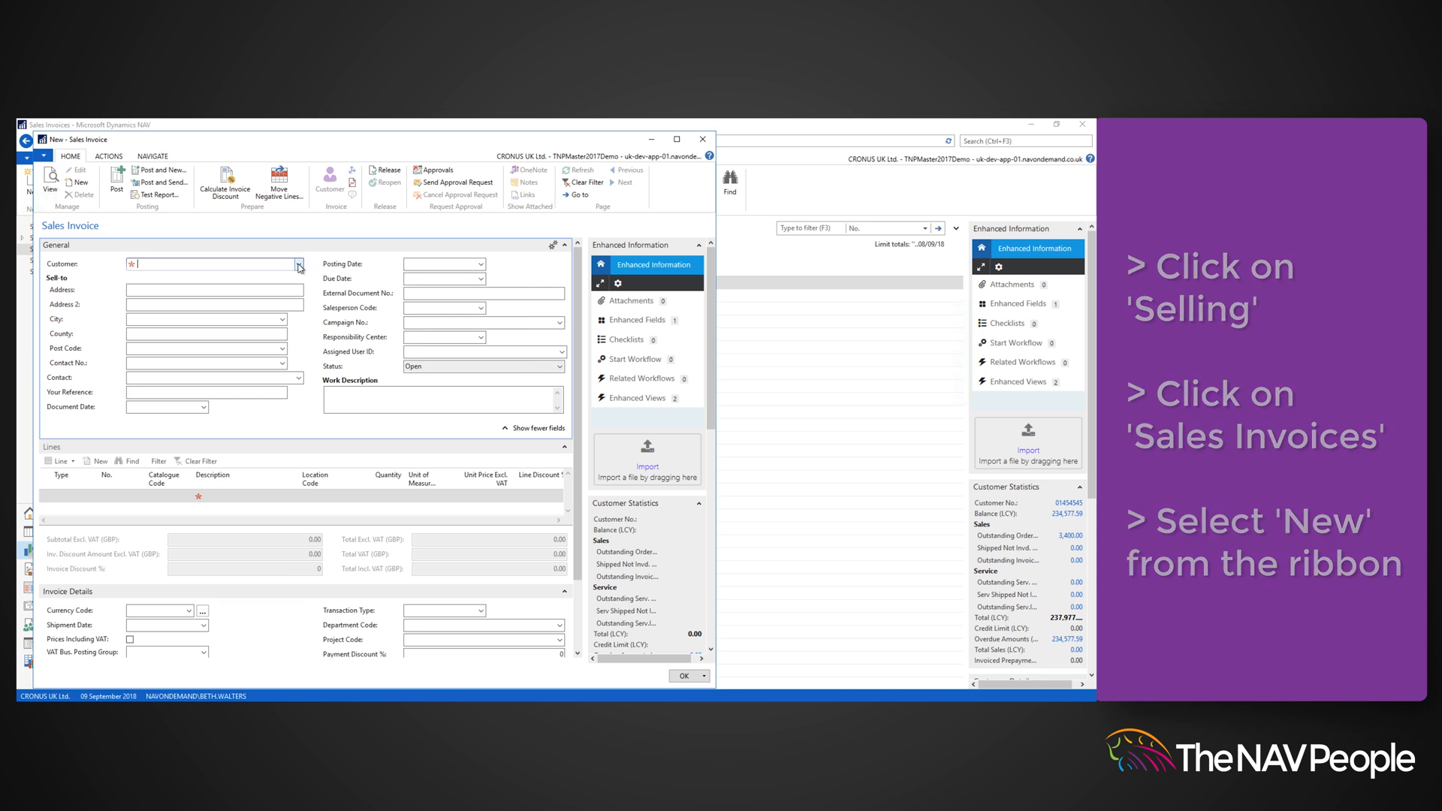
pyautogui.click(297, 264)
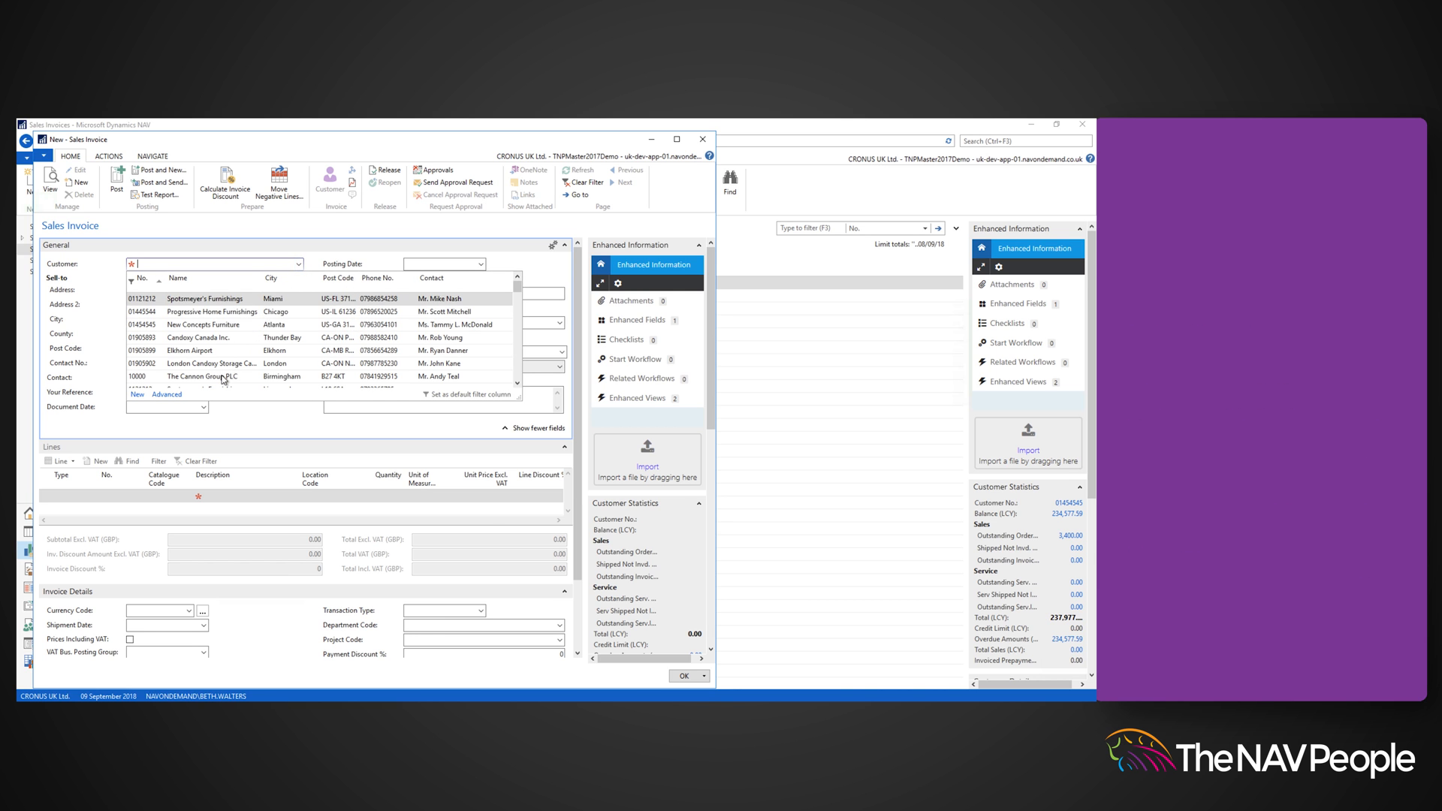
pyautogui.click(207, 378)
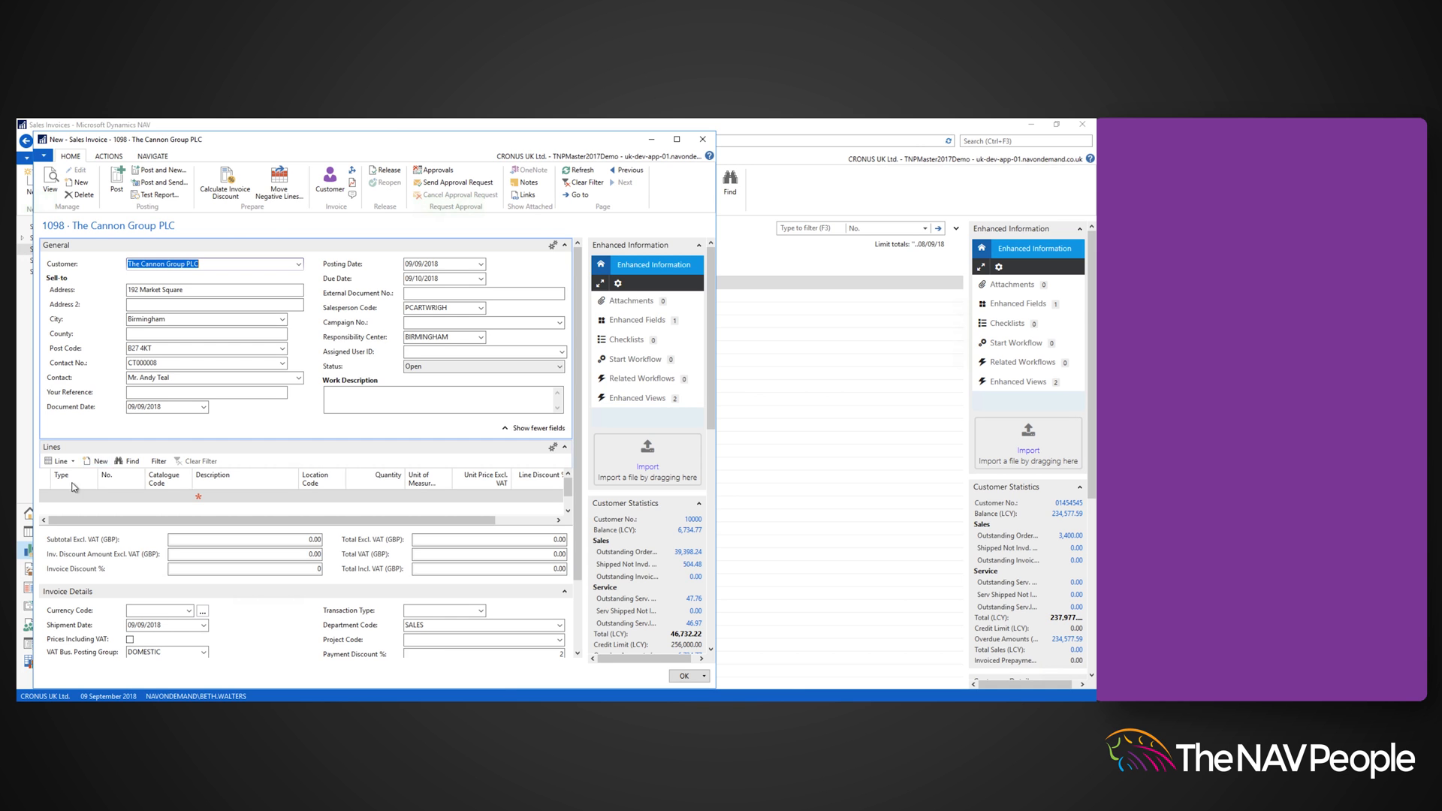
# Enter an Item line for item 1000, Bicycle, priced 4,000.00 on invoice 1098.
pyautogui.click(69, 496)
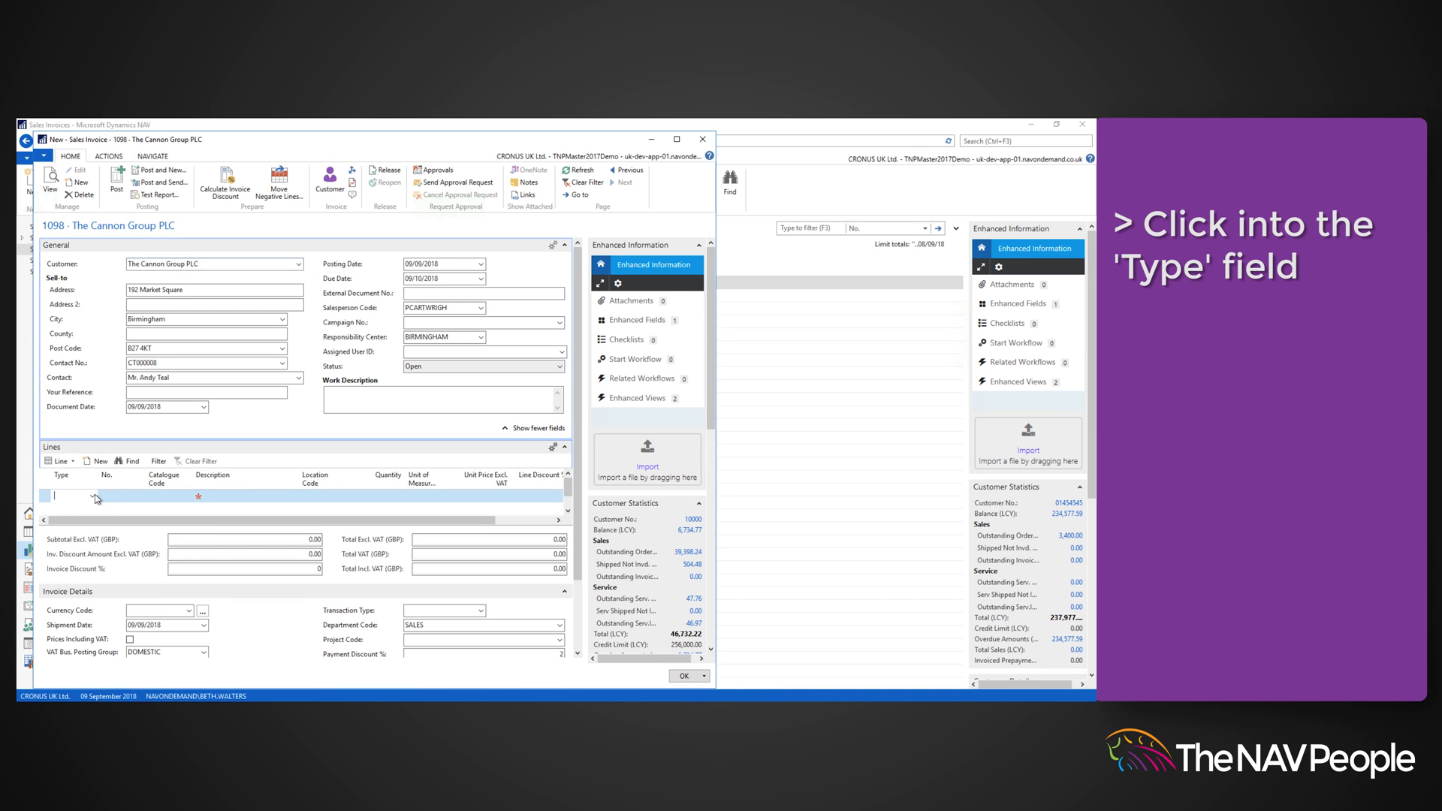
pyautogui.click(92, 498)
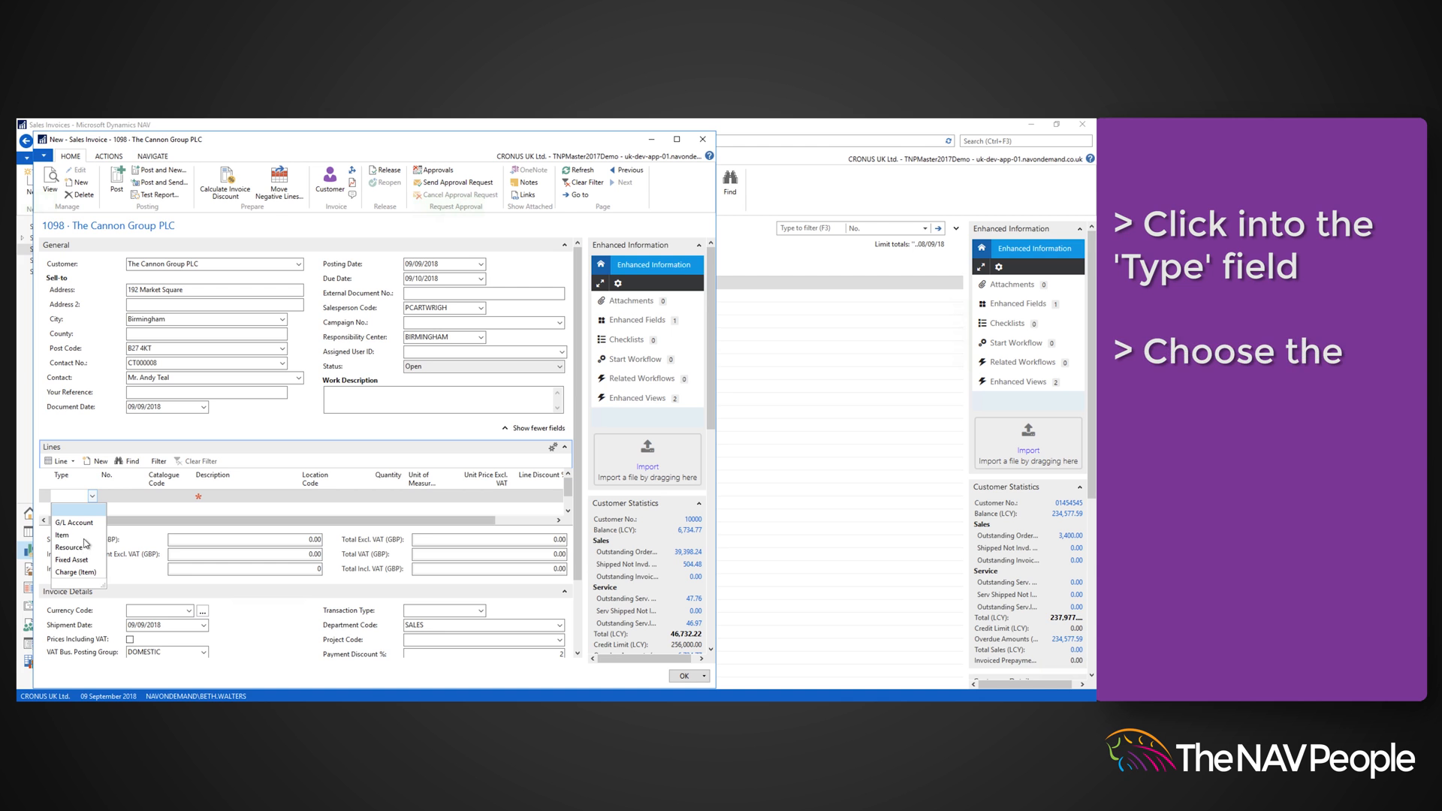
pyautogui.click(63, 534)
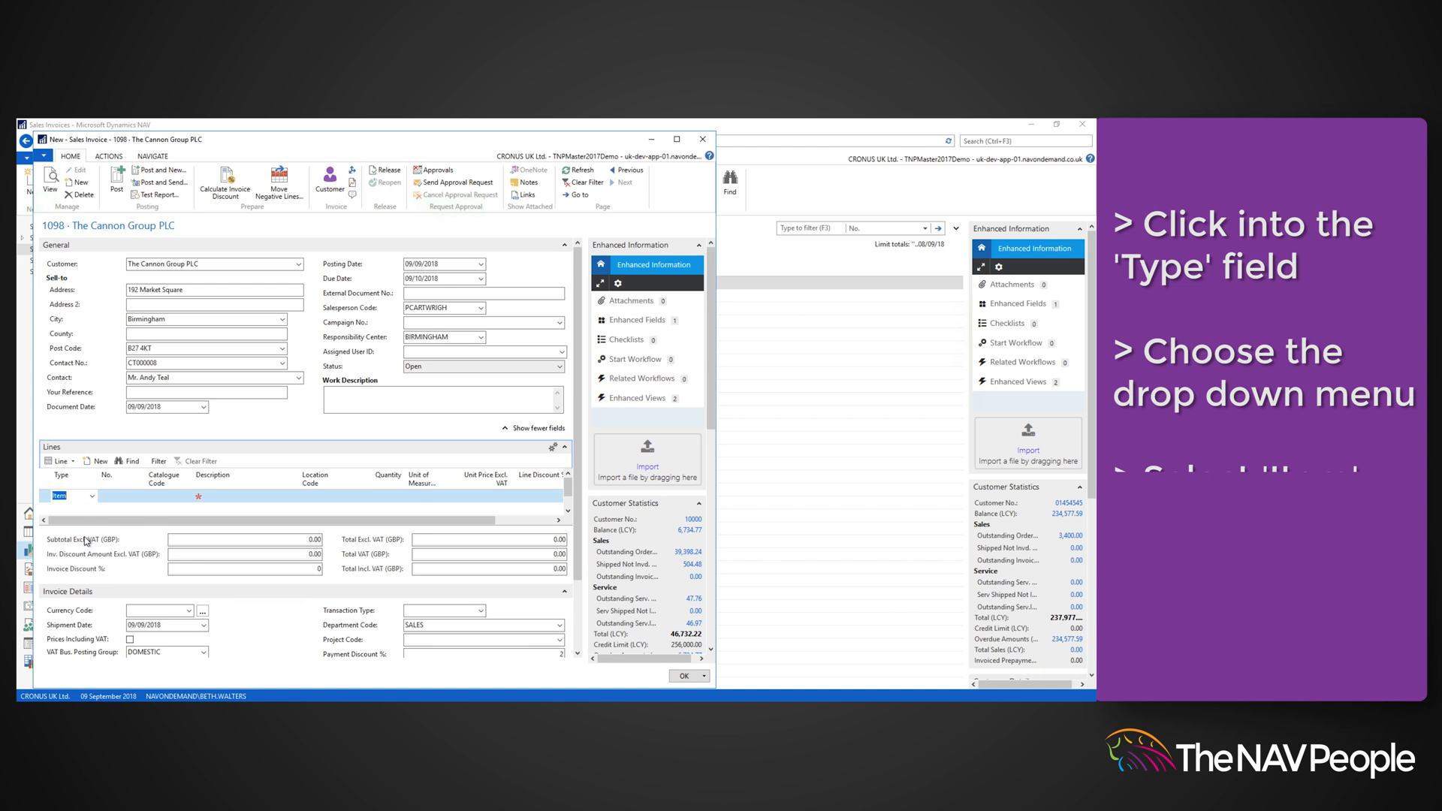
pyautogui.click(139, 496)
pyautogui.write('1000')
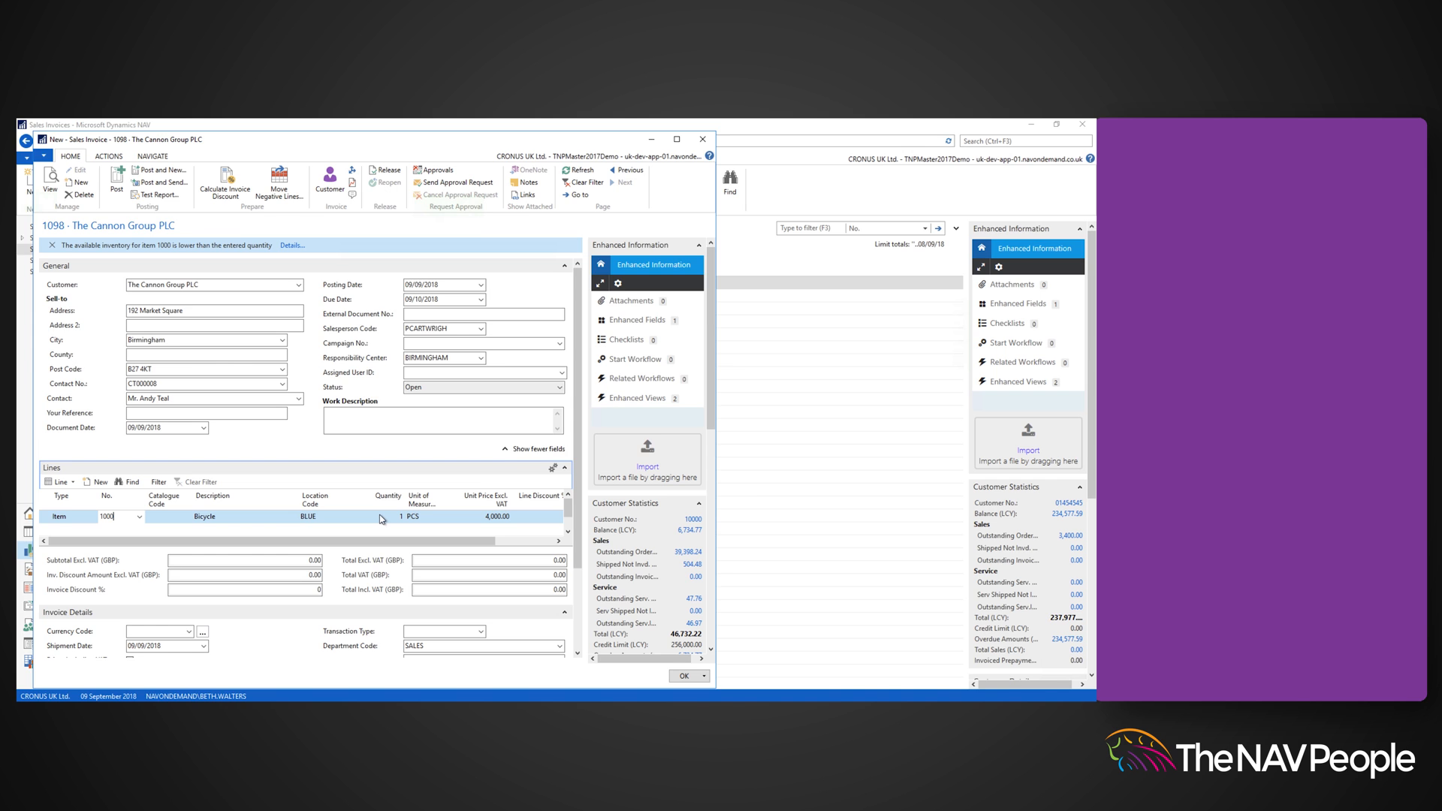
pyautogui.click(380, 515)
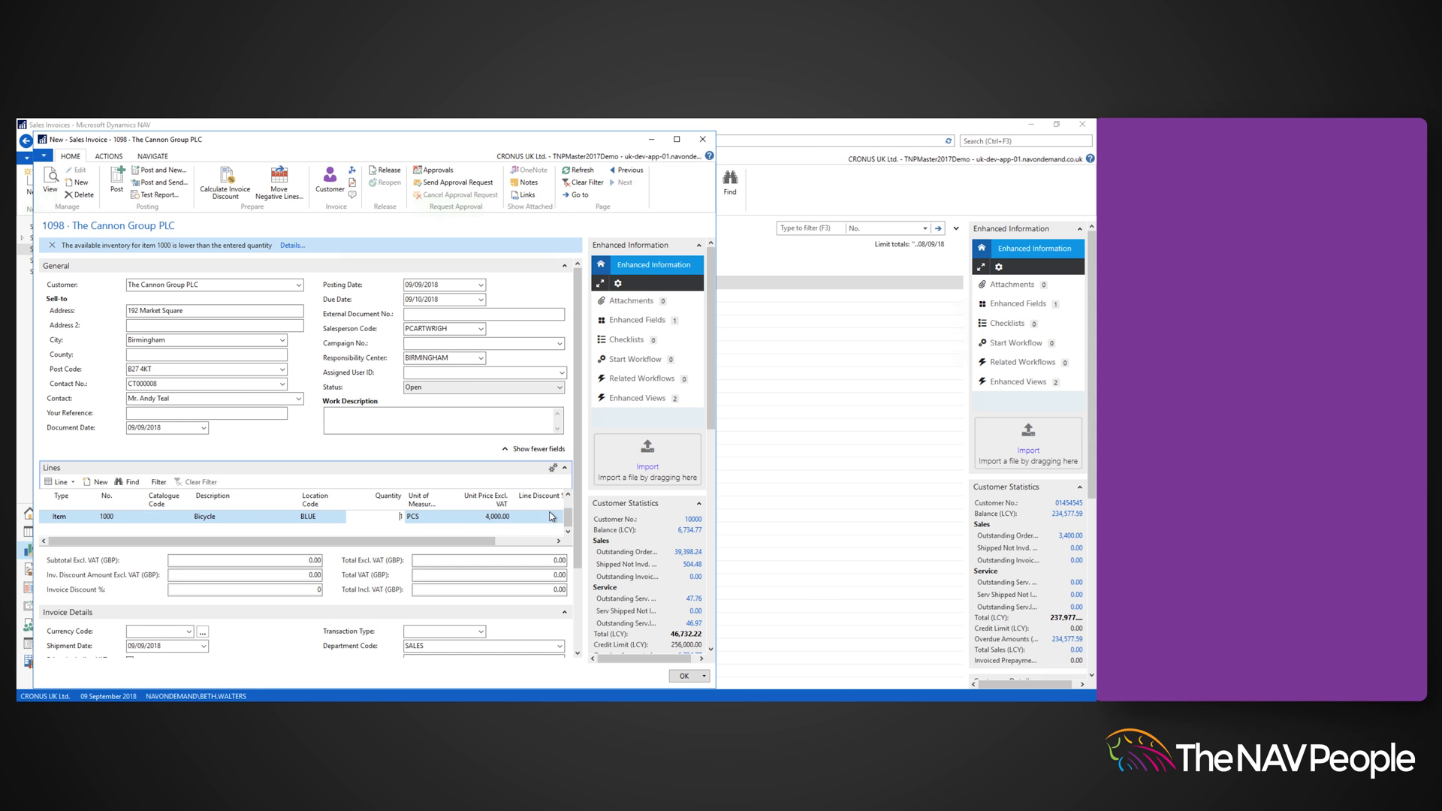
# Preview invoice 1098's test report, returning with totals 4,000.00 excl. VAT, 800.00 VAT, 4,800.00 incl. VAT.
pyautogui.scroll(-3)
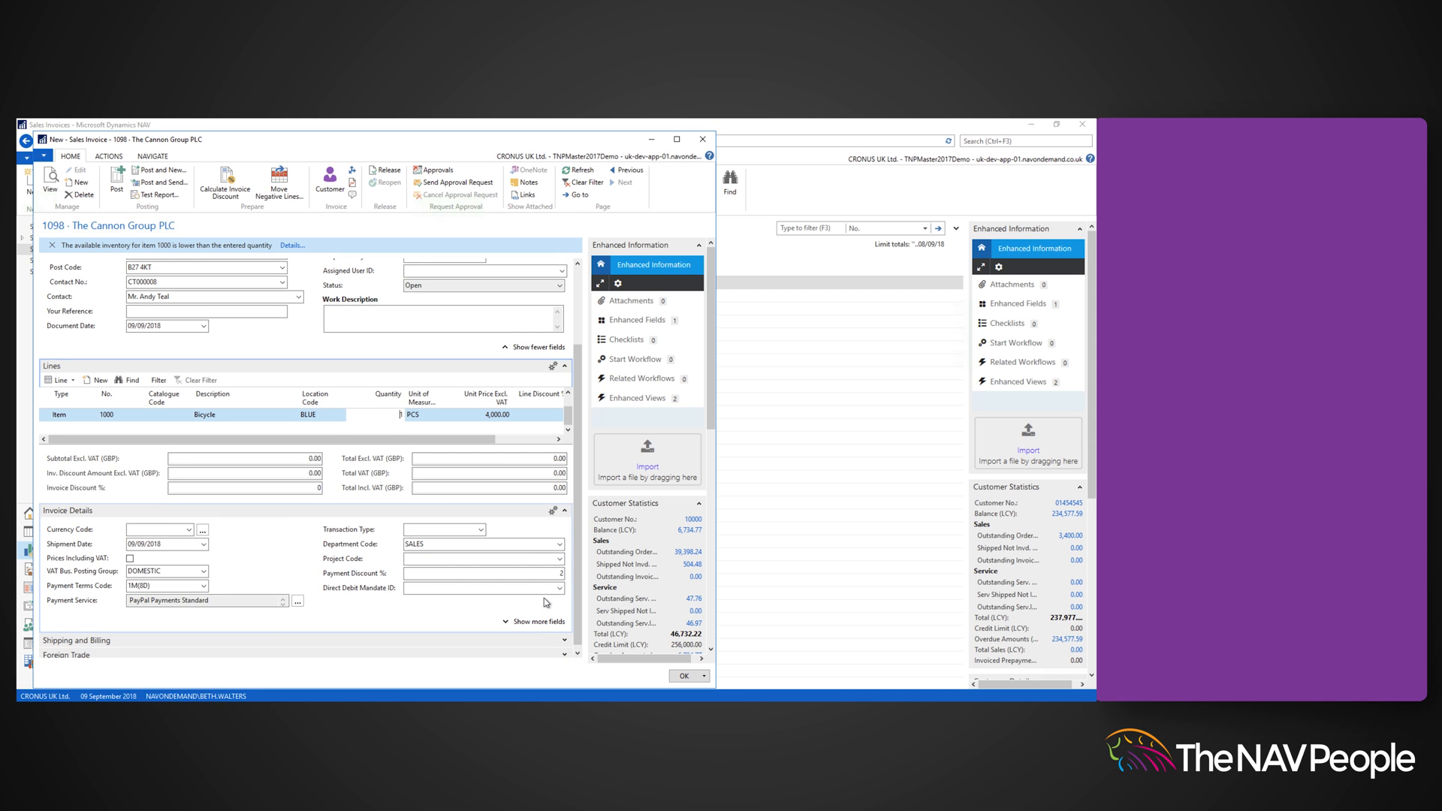
pyautogui.moveTo(256, 592)
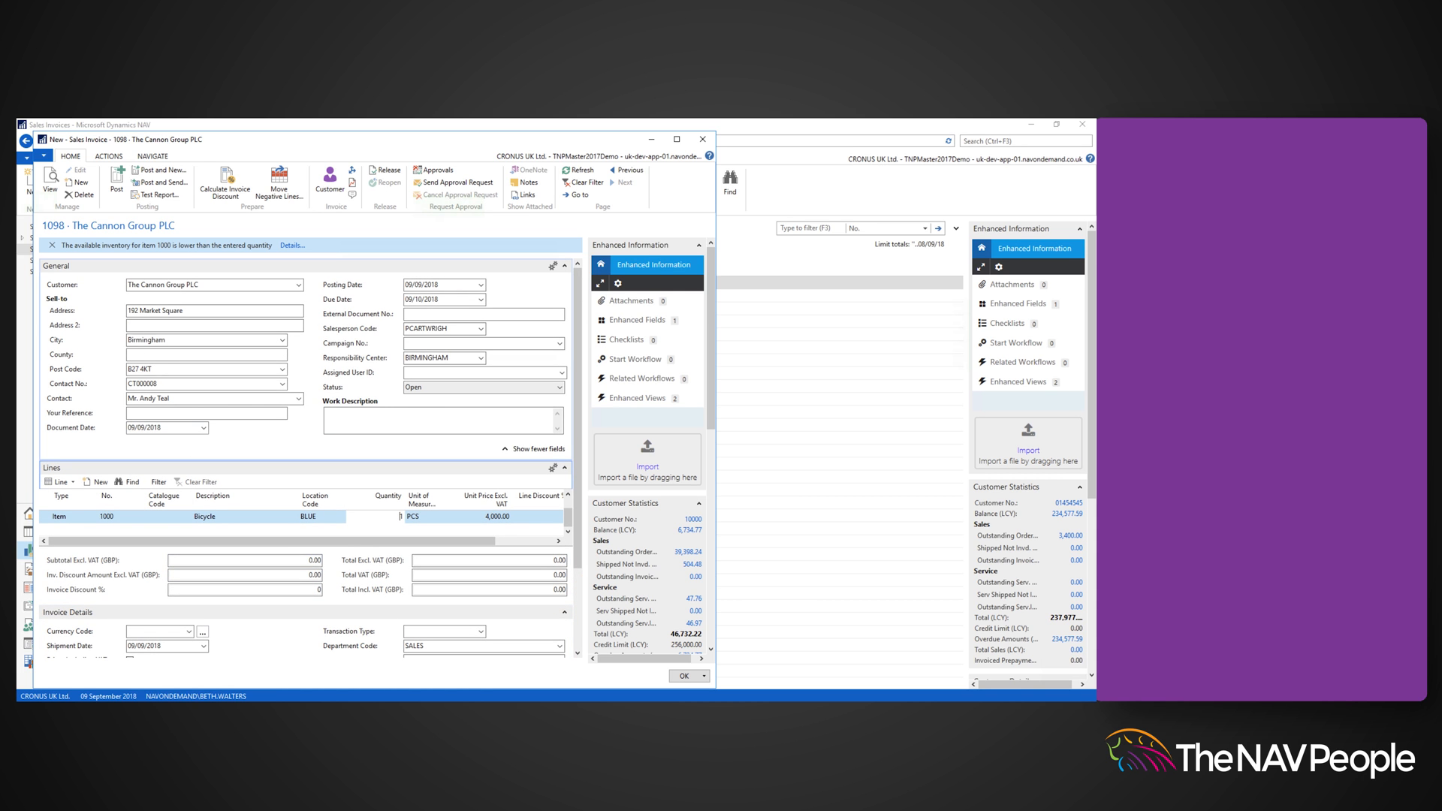
pyautogui.click(109, 155)
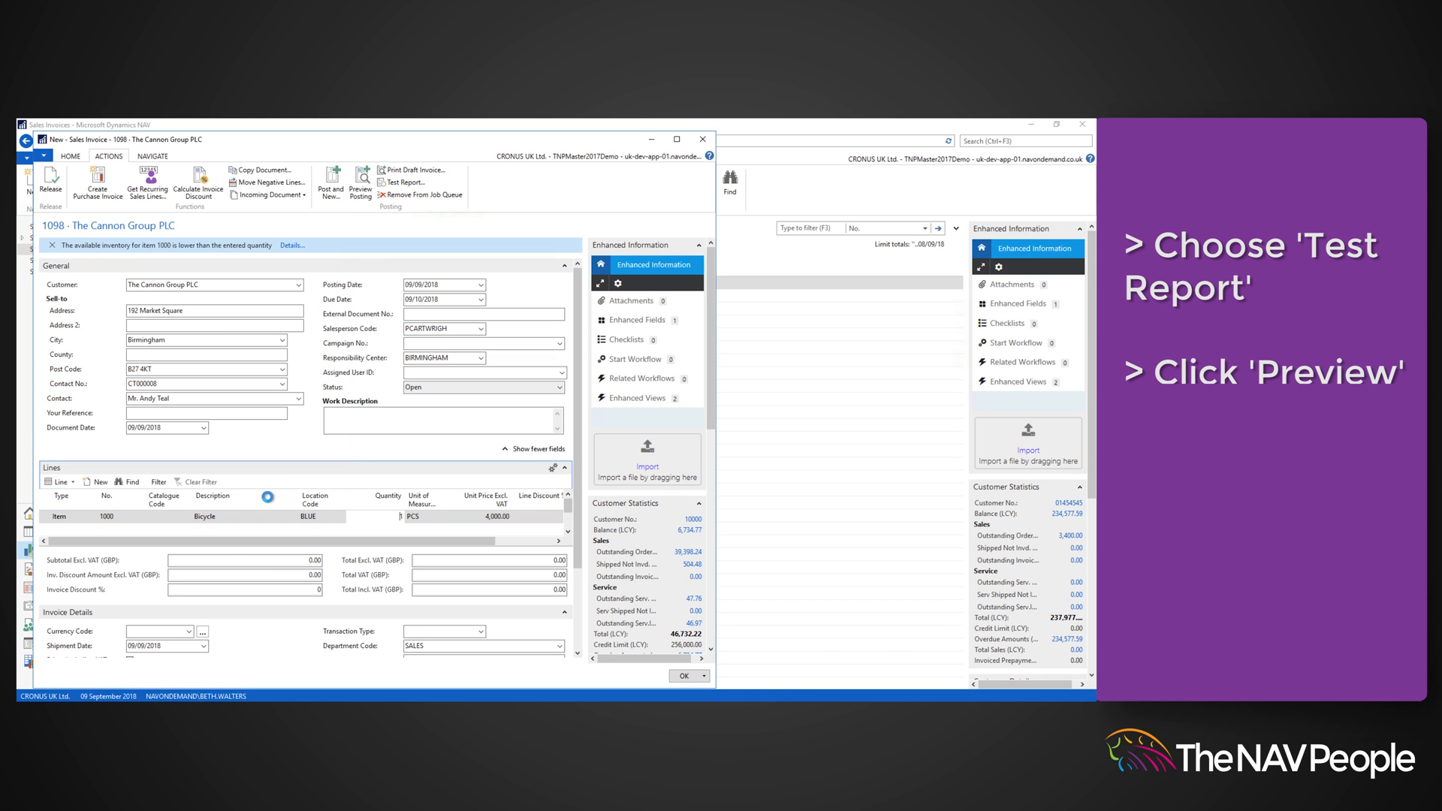
pyautogui.click(359, 183)
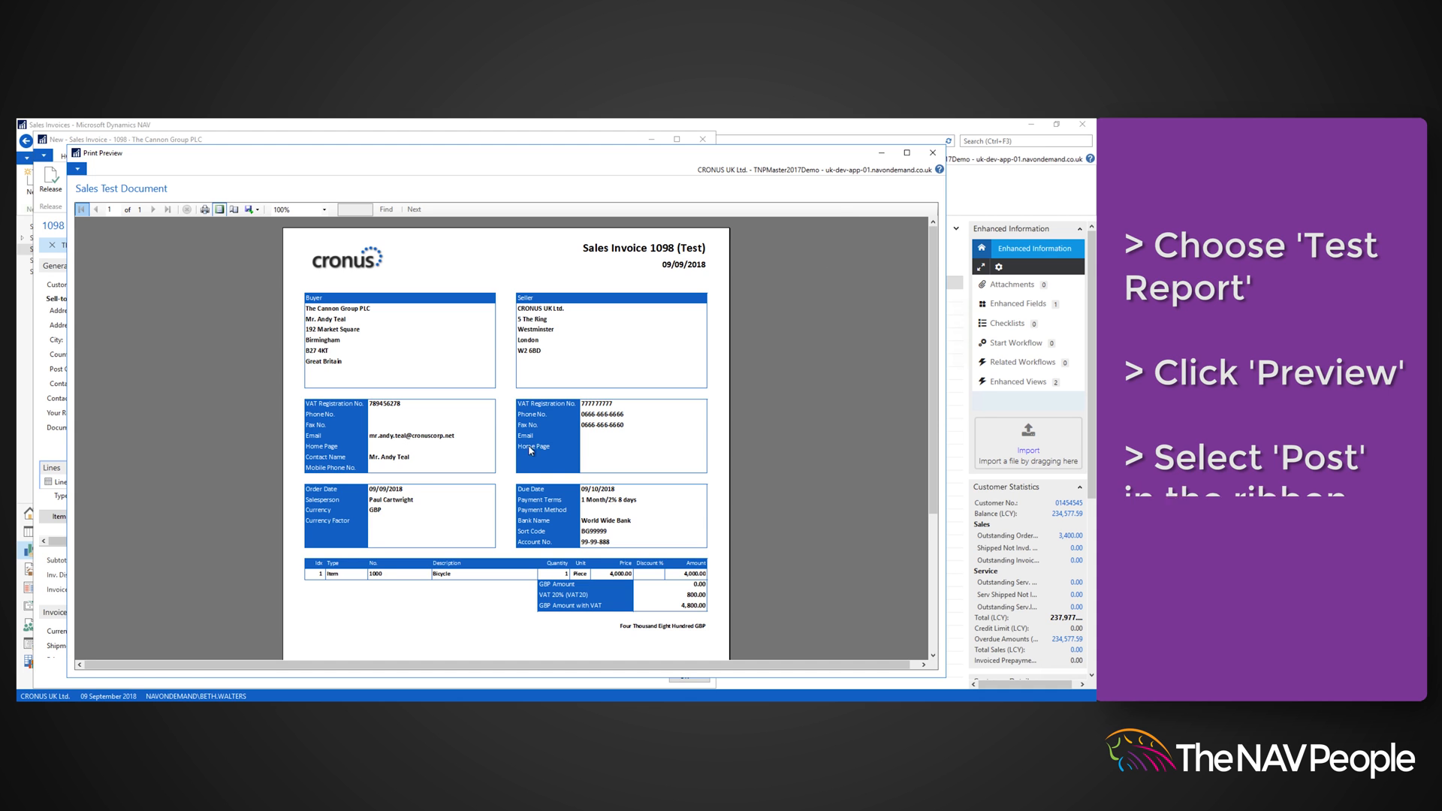
pyautogui.click(931, 153)
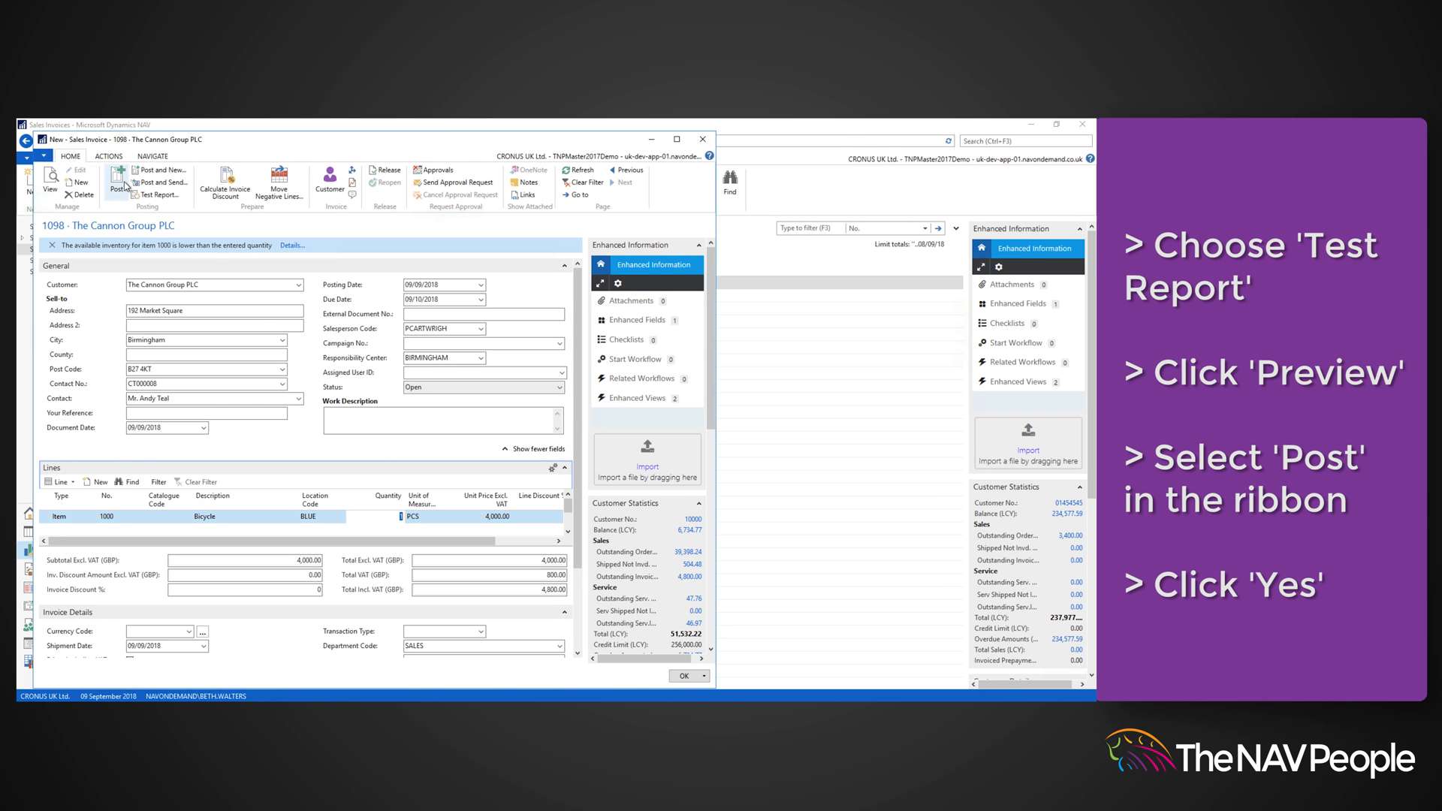
# Post invoice 1098 and open it as posted sales invoice 103126 for The Cannon Group PLC.
pyautogui.click(115, 176)
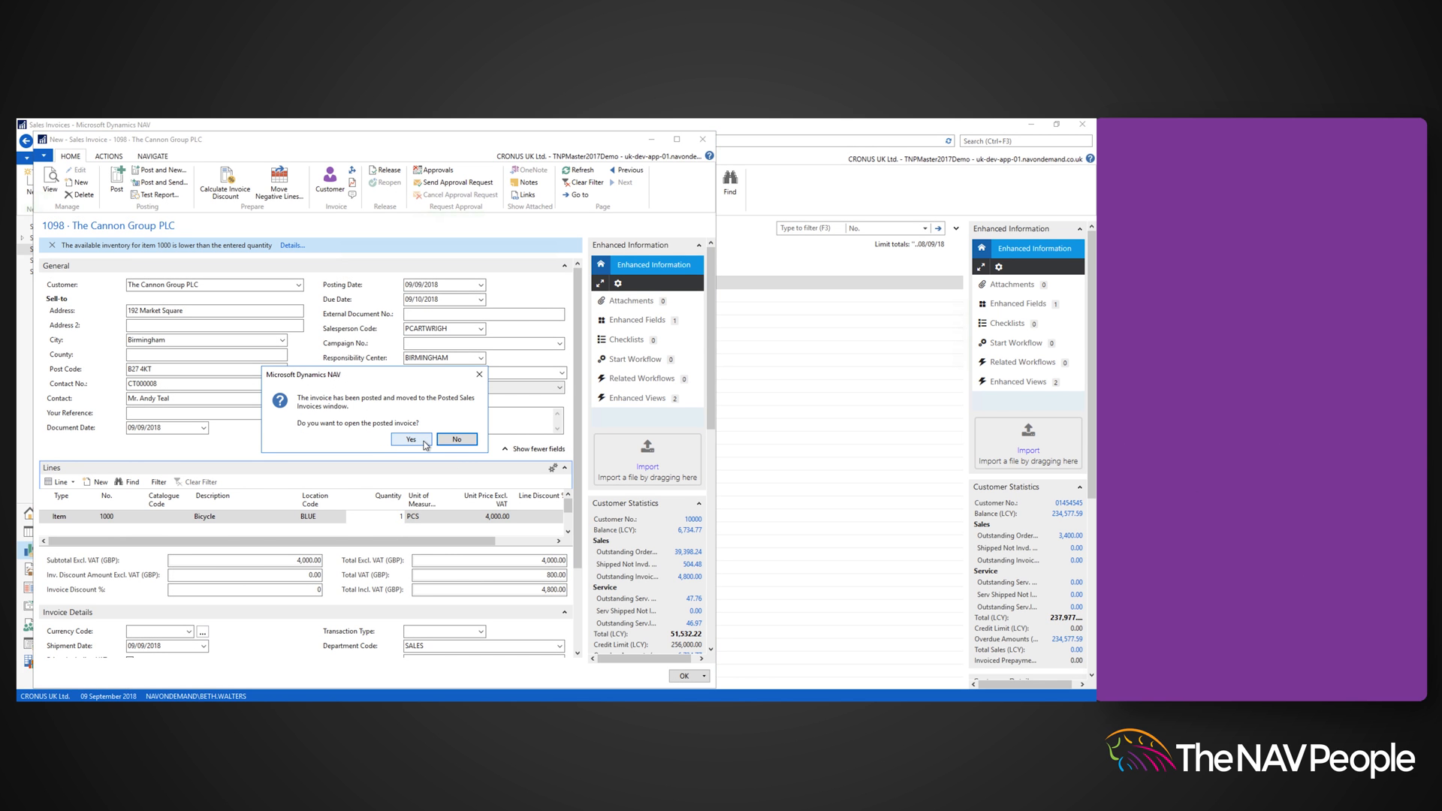
pyautogui.click(410, 439)
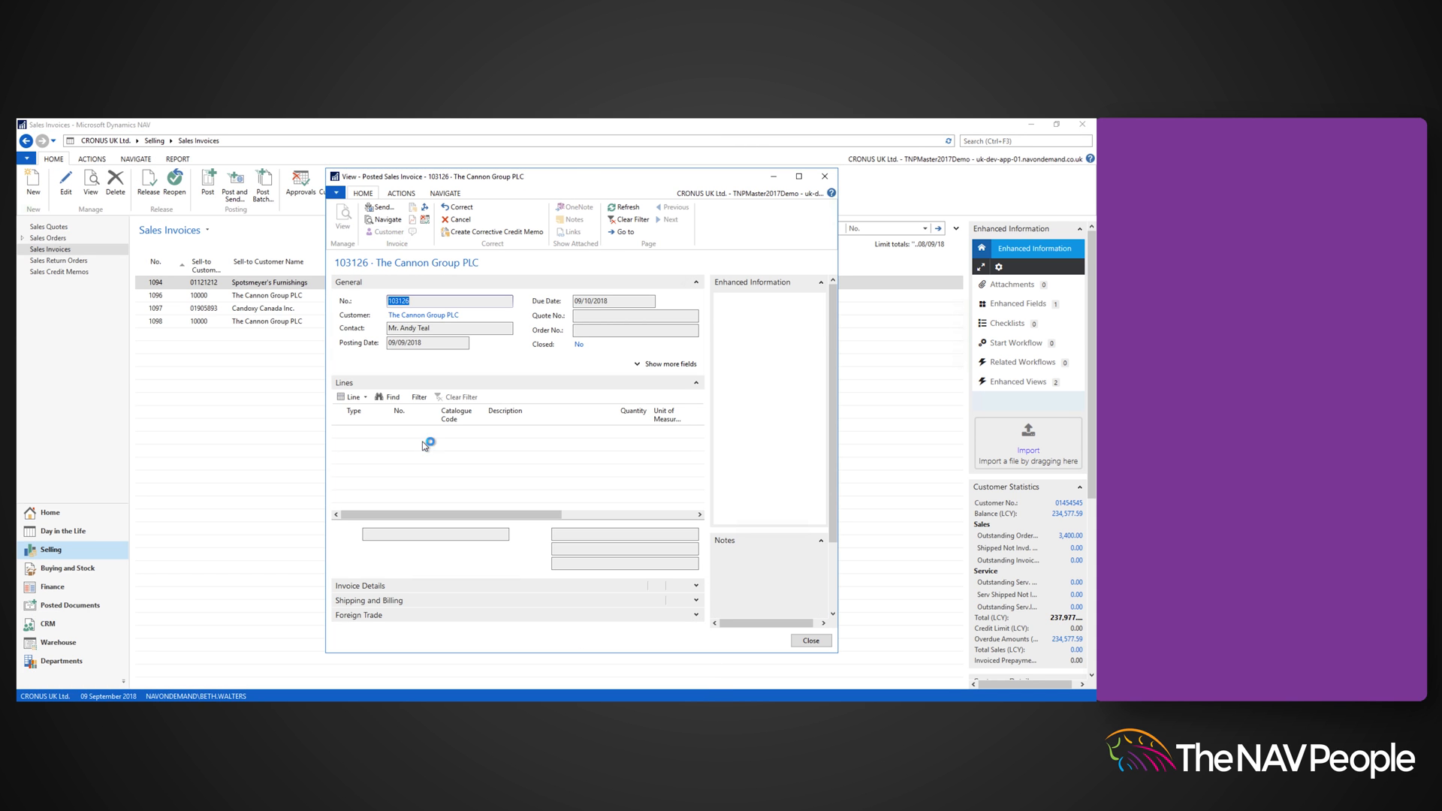